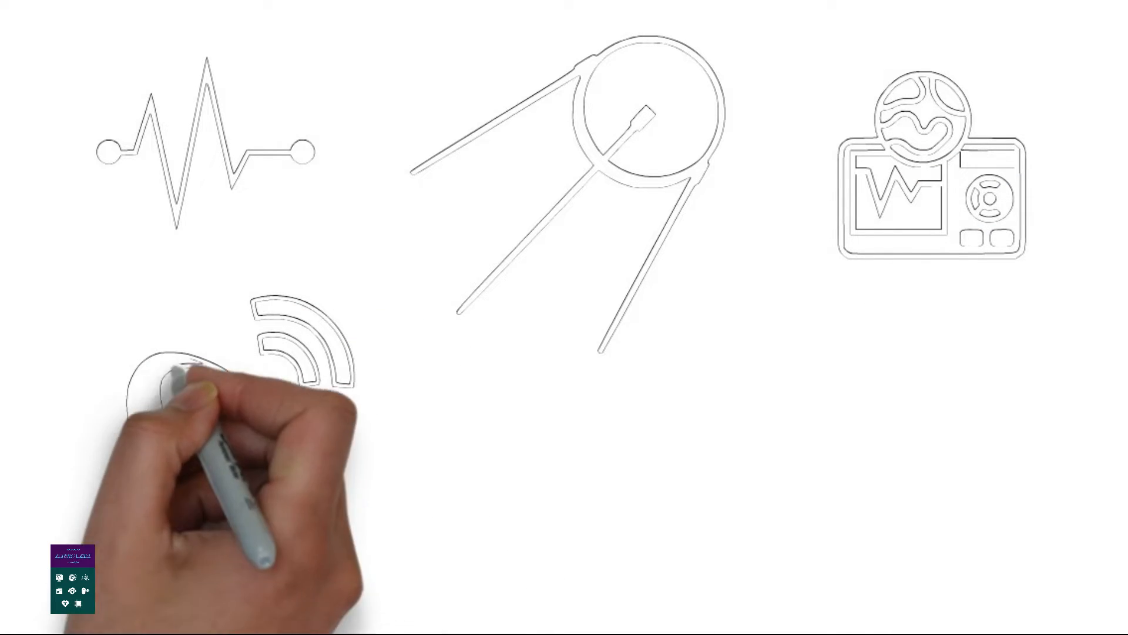
mouse_move(691, 446)
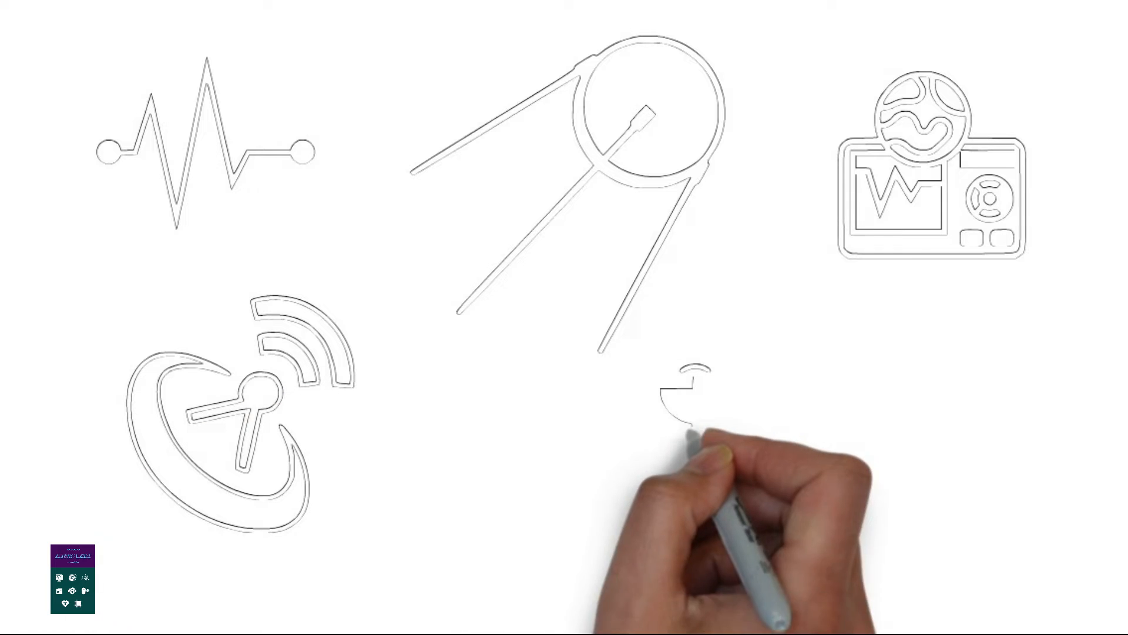